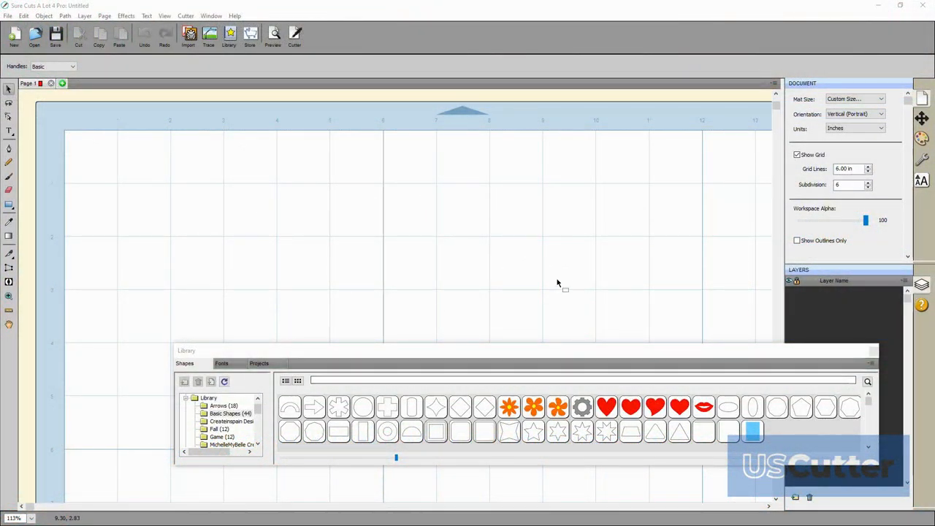
# Step: Reveal the My Cutter options under the Cutter menu, including Manage Cutters
pyautogui.click(184, 15)
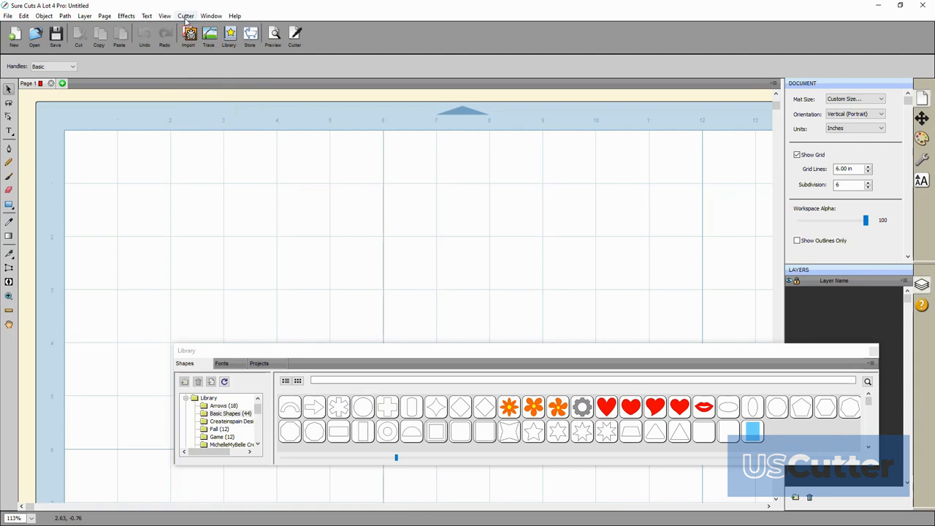
pyautogui.click(185, 14)
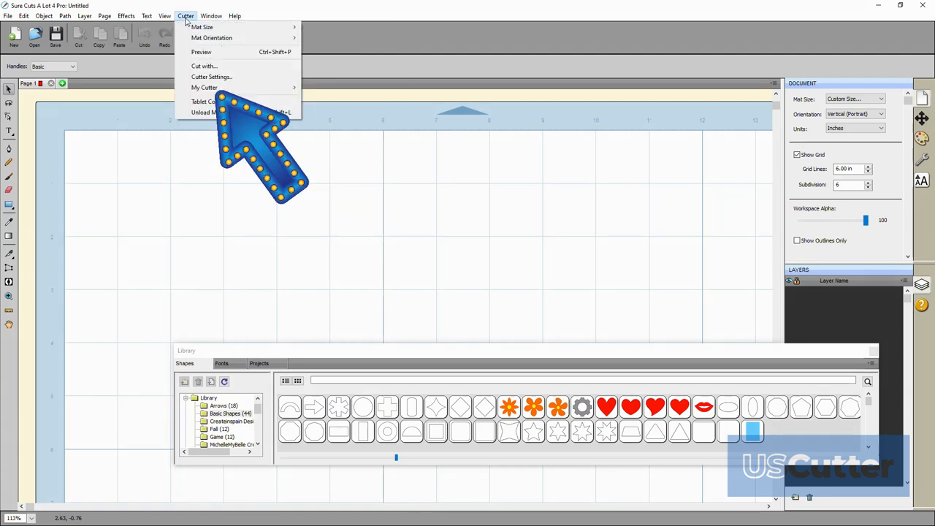
pyautogui.moveTo(204, 88)
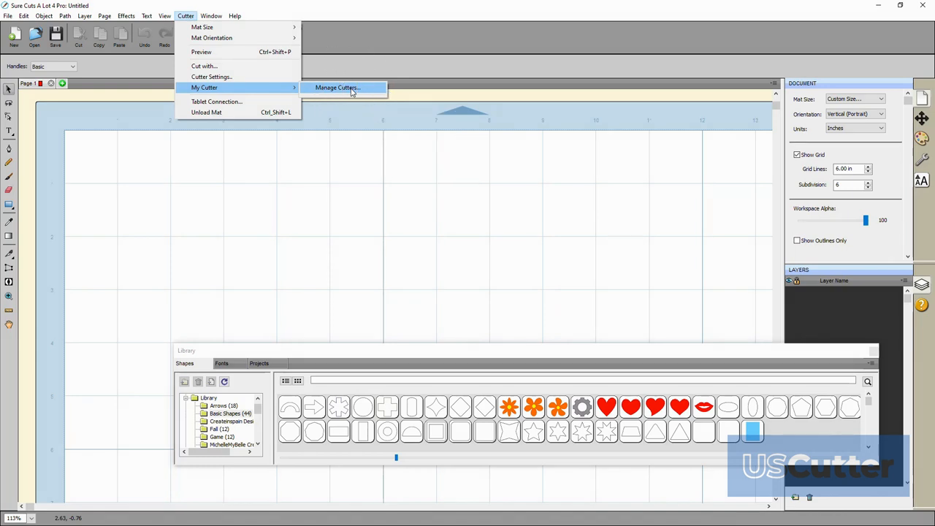
# Step: Add the USCutter TITAN3 model to the My Cutters list in Manage Cutters
pyautogui.click(338, 87)
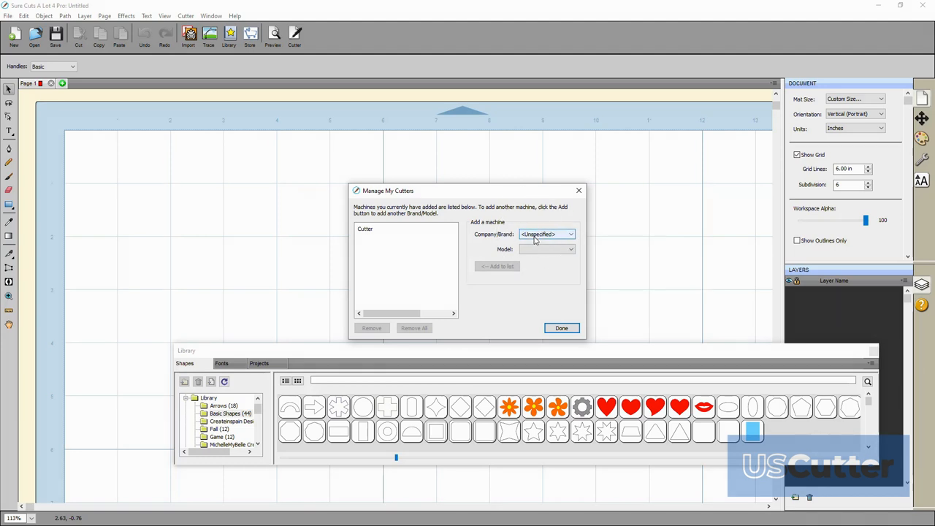
pyautogui.click(570, 233)
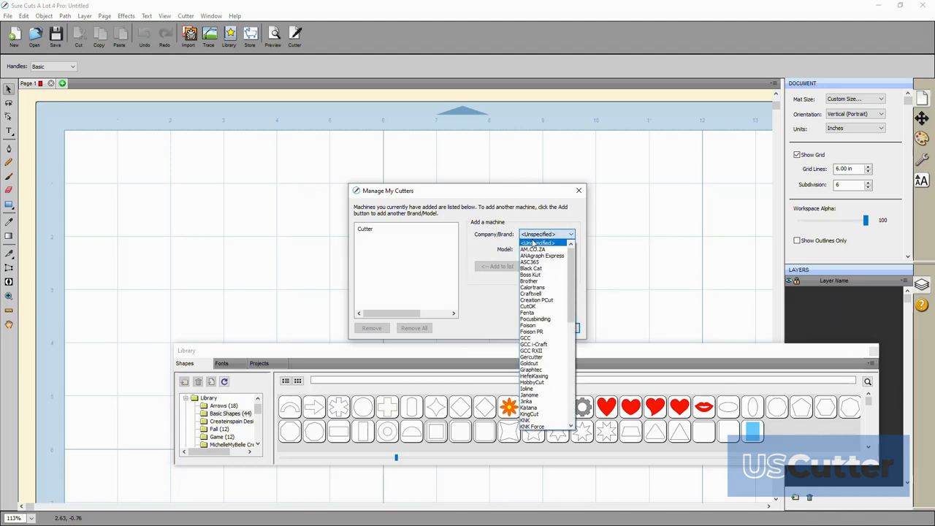
pyautogui.scroll(-3)
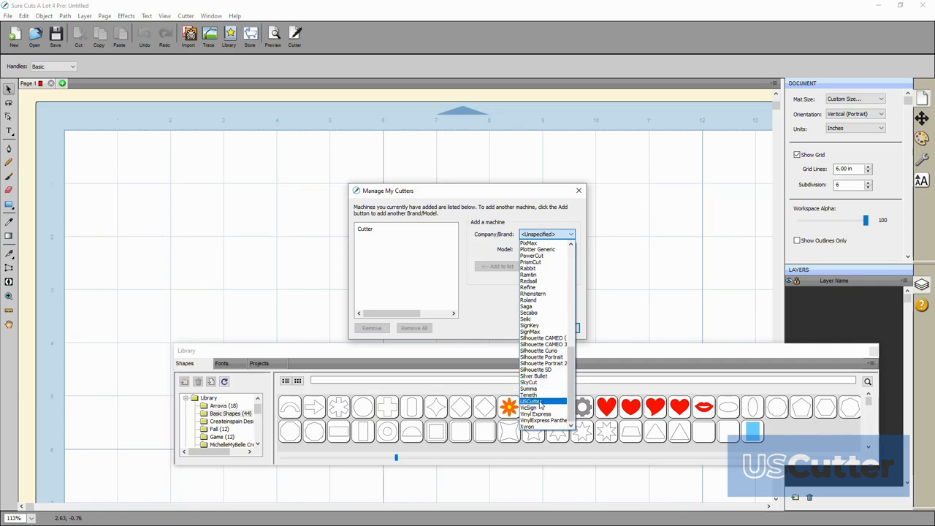
pyautogui.click(529, 400)
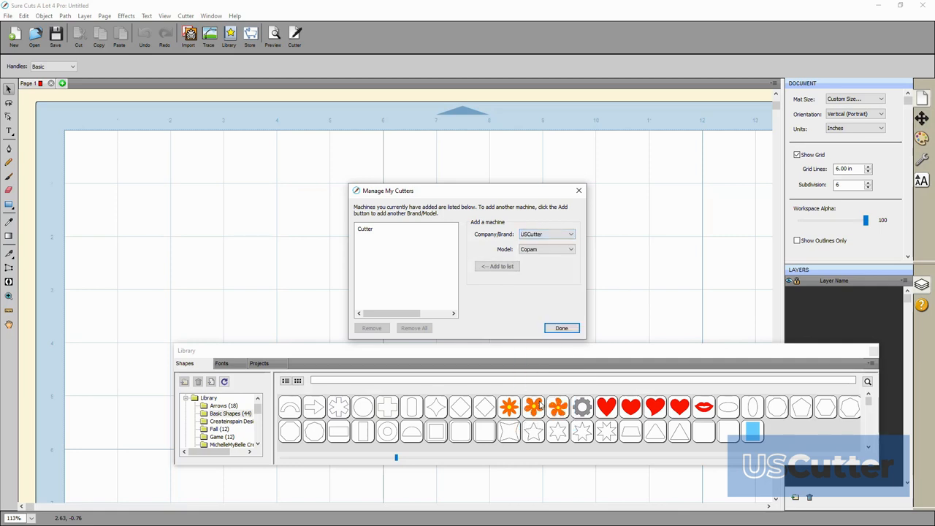
pyautogui.click(573, 249)
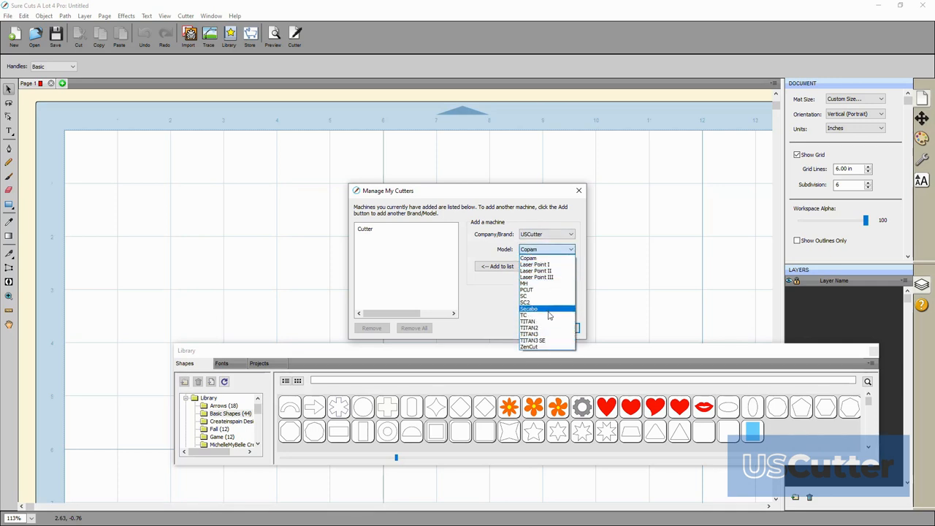
pyautogui.click(529, 333)
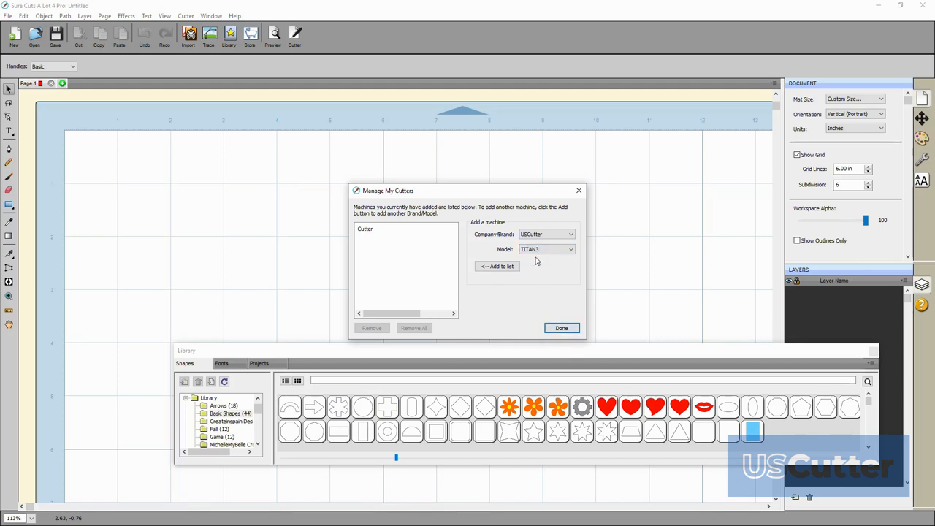
pyautogui.click(496, 266)
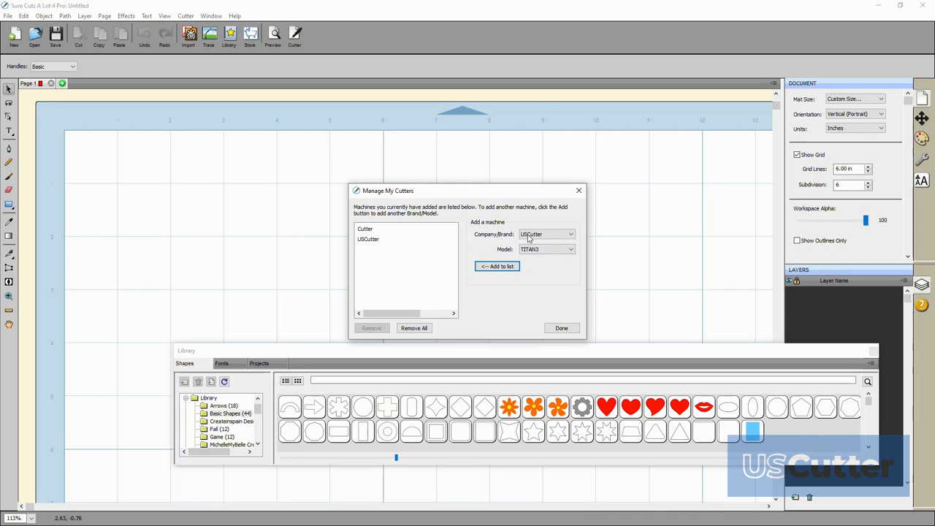
# Step: Add the PrismCut brand and model to My Cutters alongside USCutter and finish
pyautogui.click(571, 234)
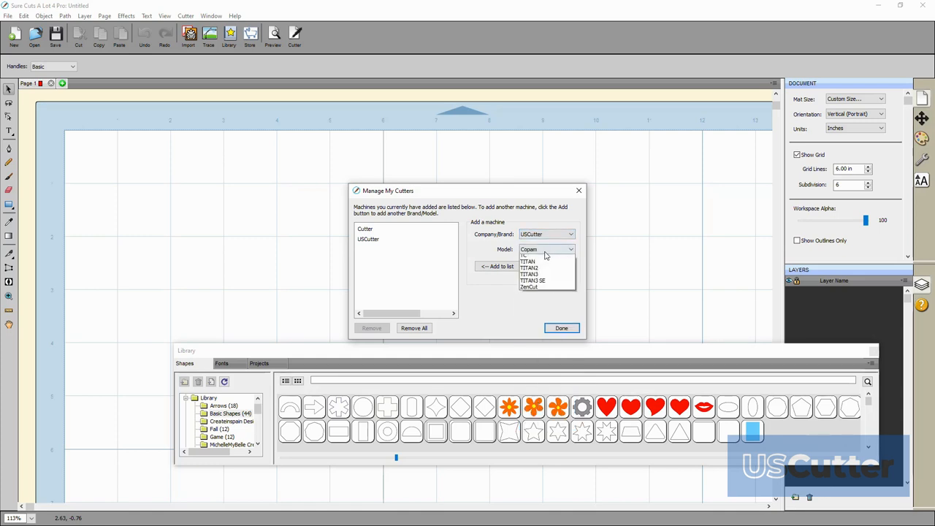
pyautogui.click(546, 248)
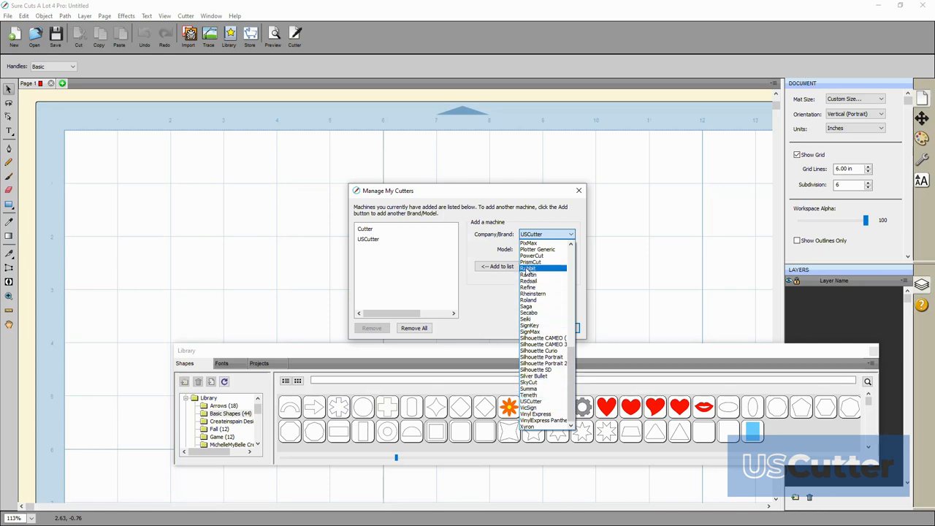
pyautogui.click(532, 261)
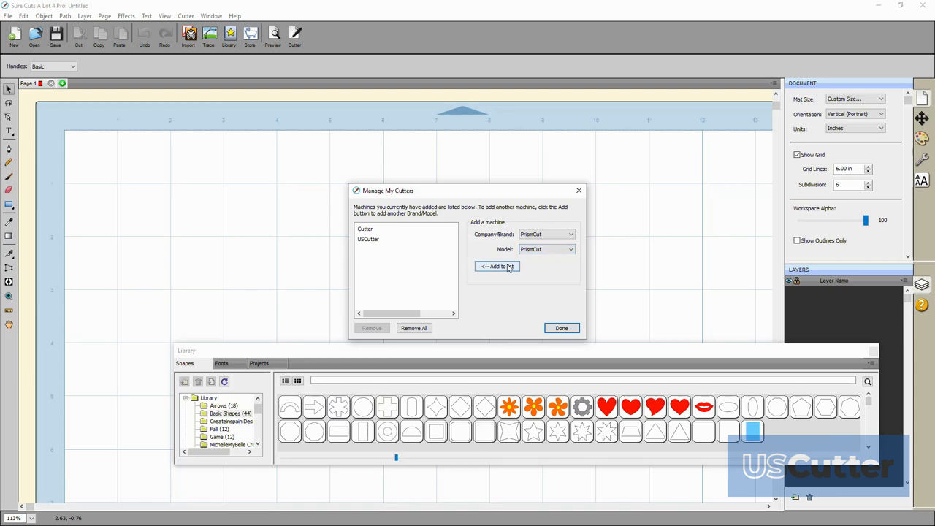
pyautogui.click(496, 265)
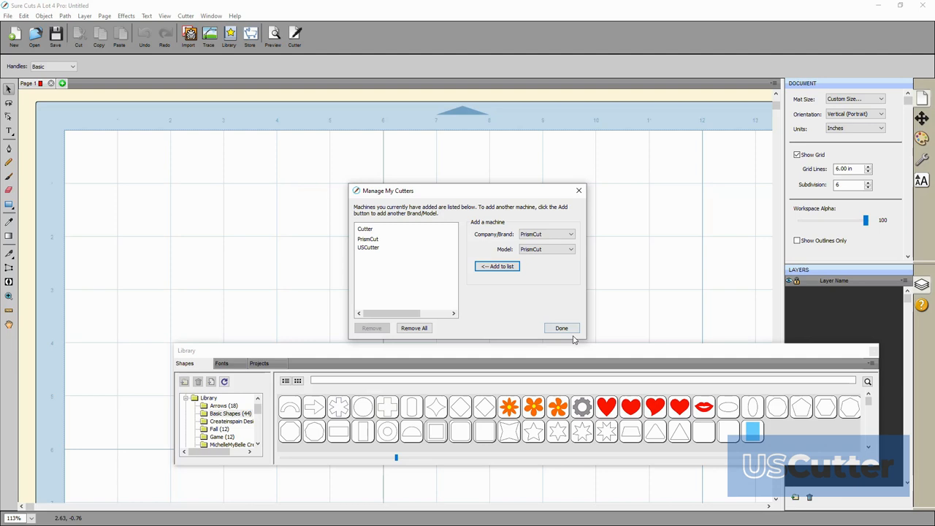
pyautogui.click(184, 14)
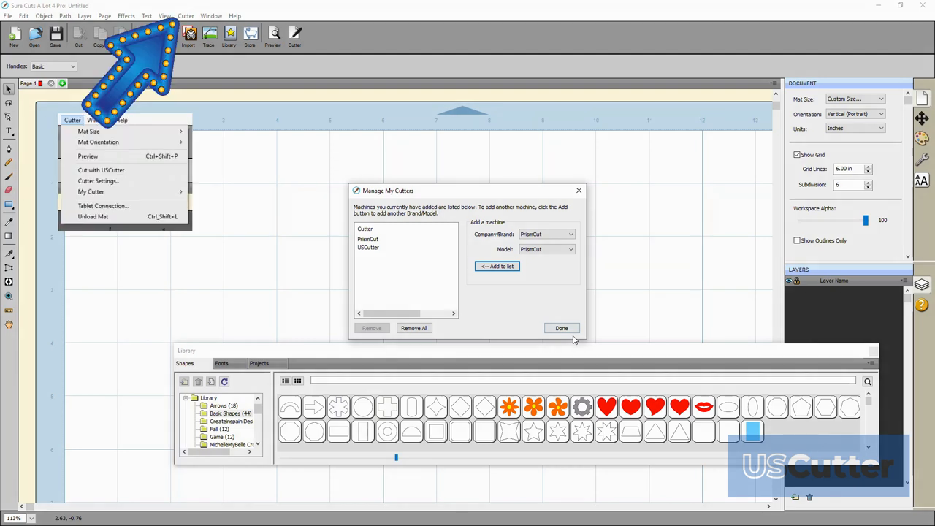
# Step: Close the cutter manager and bring up the Cutter menu's Mat Size choices
pyautogui.click(561, 327)
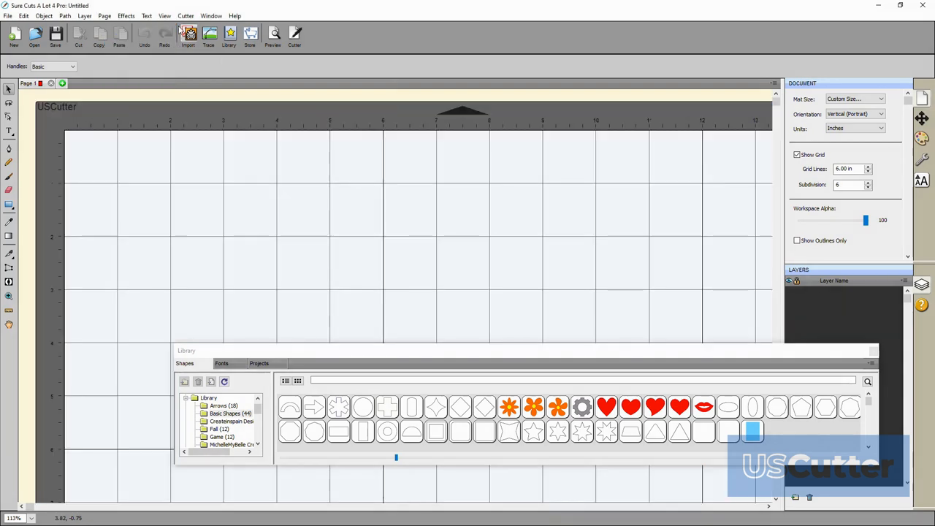
pyautogui.click(185, 14)
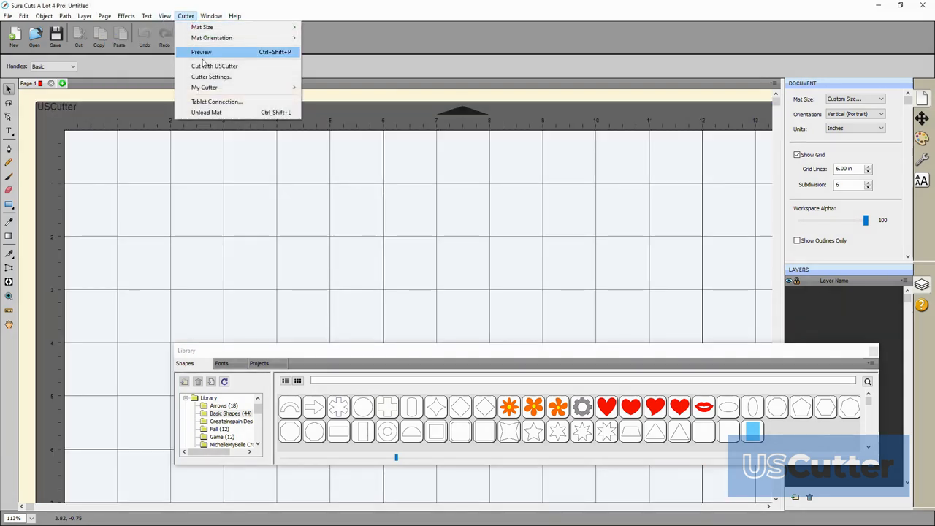
pyautogui.click(210, 76)
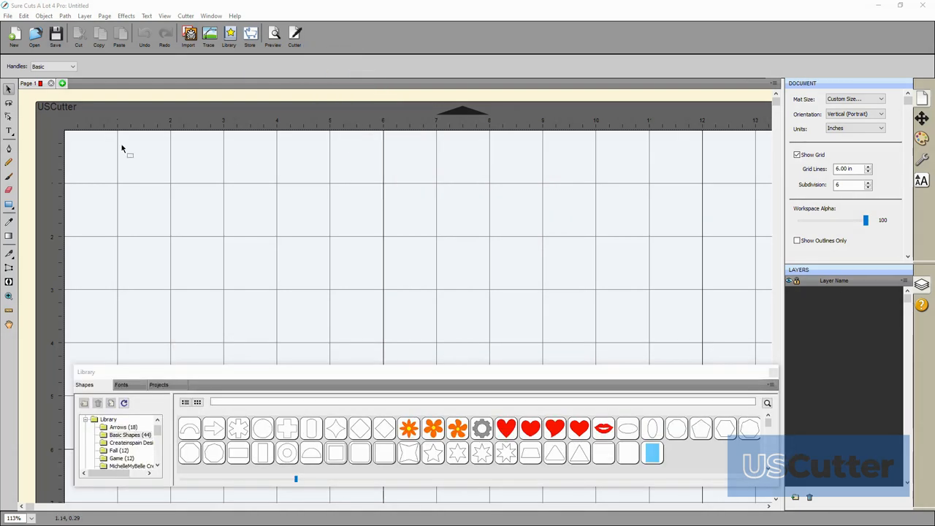
pyautogui.moveTo(283, 61)
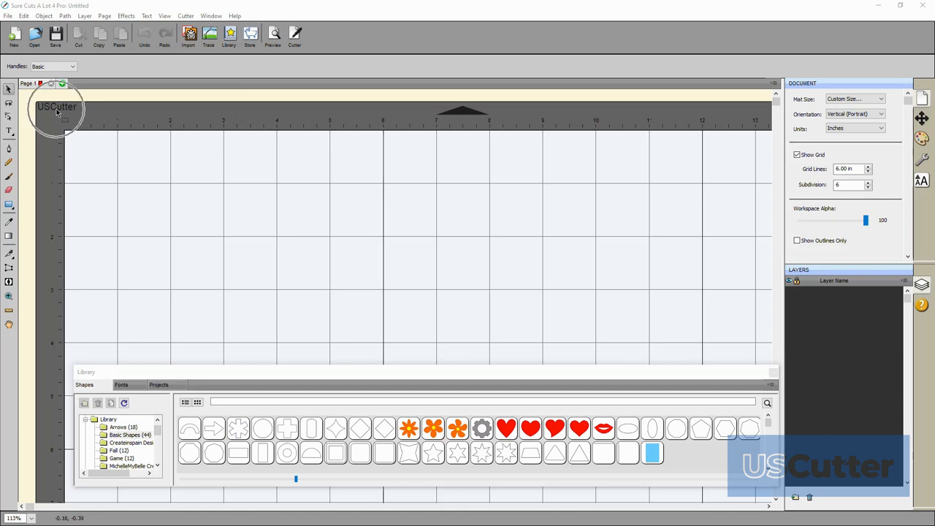
pyautogui.moveTo(213, 16)
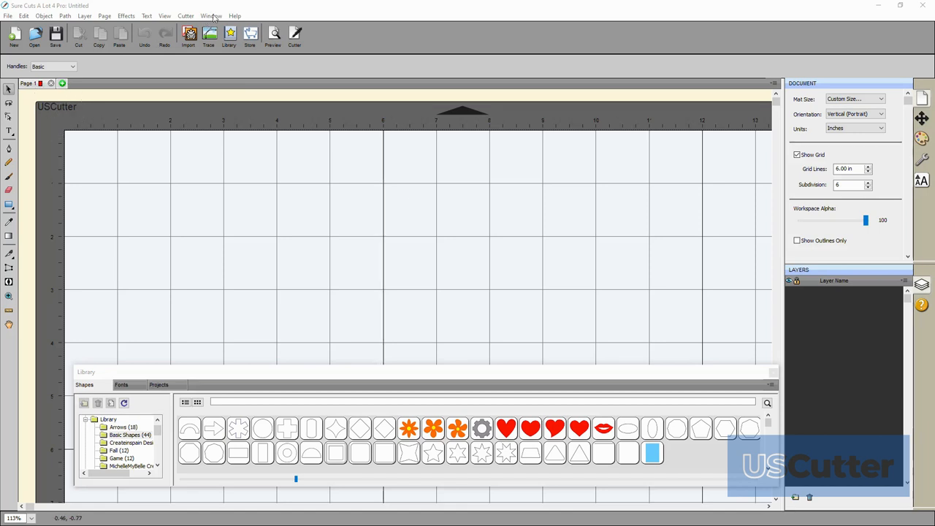
pyautogui.click(185, 14)
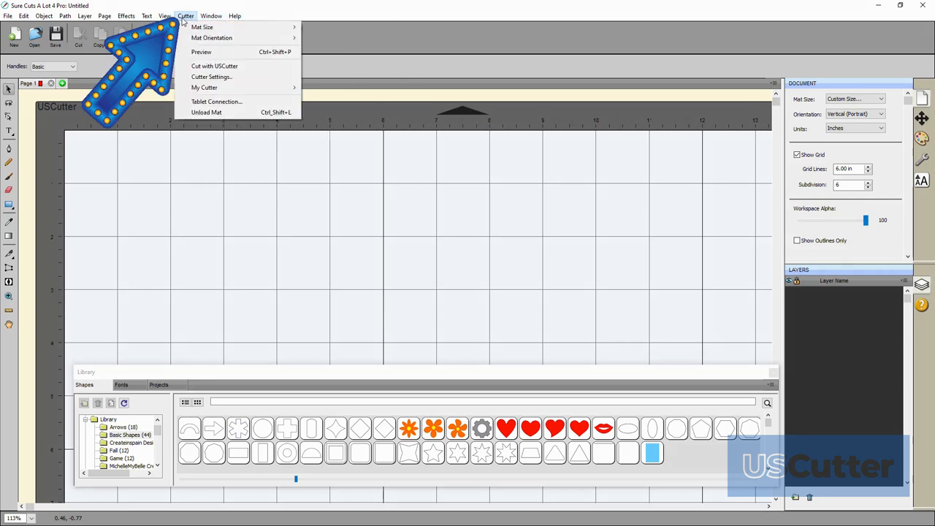
pyautogui.moveTo(201, 27)
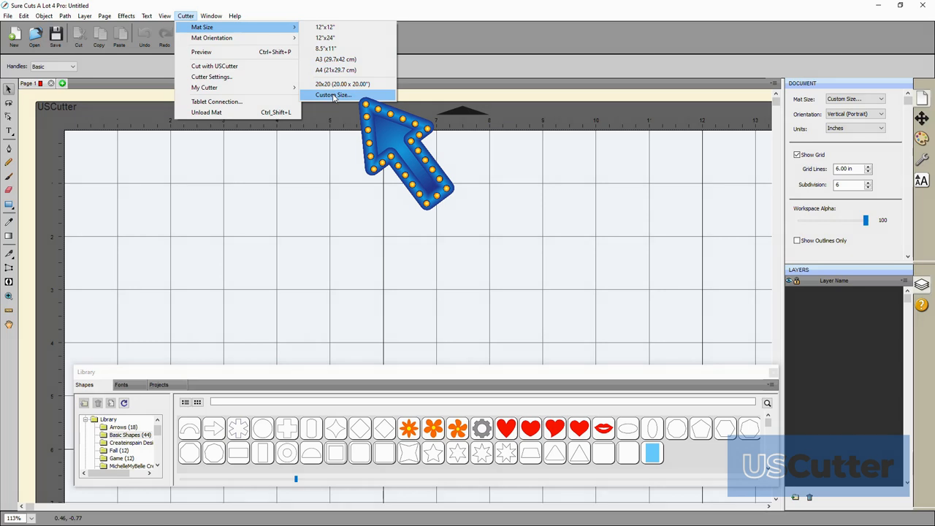
# Step: Set a custom 24 by 24 inch mat and save it as the '24x24' preset
pyautogui.click(333, 94)
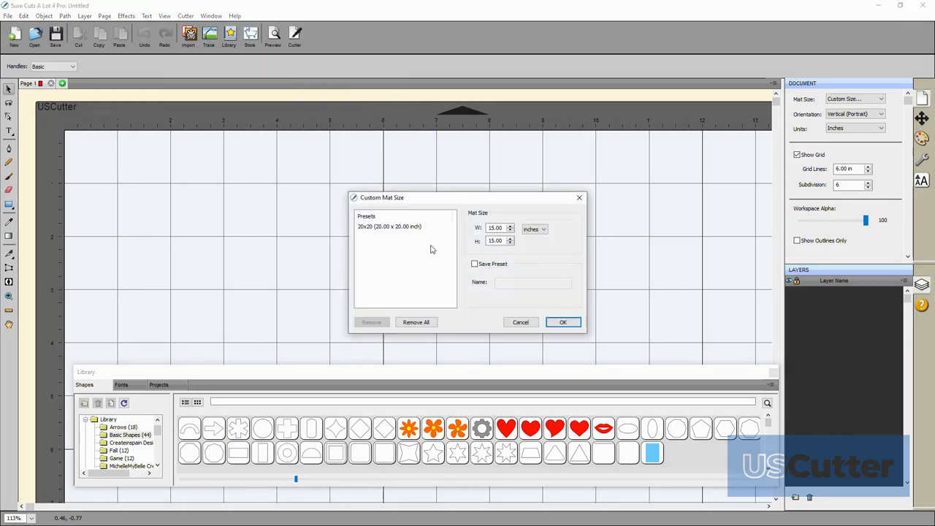
pyautogui.click(497, 228)
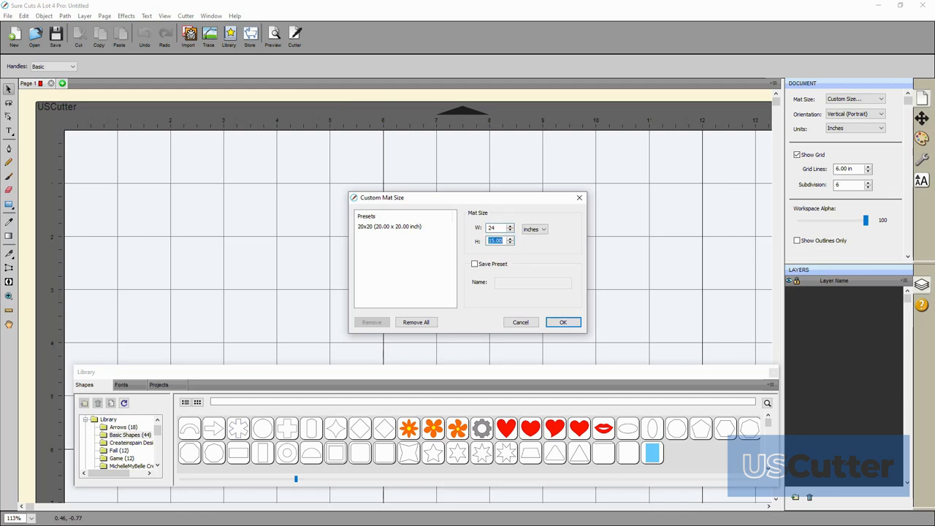
pyautogui.write('24')
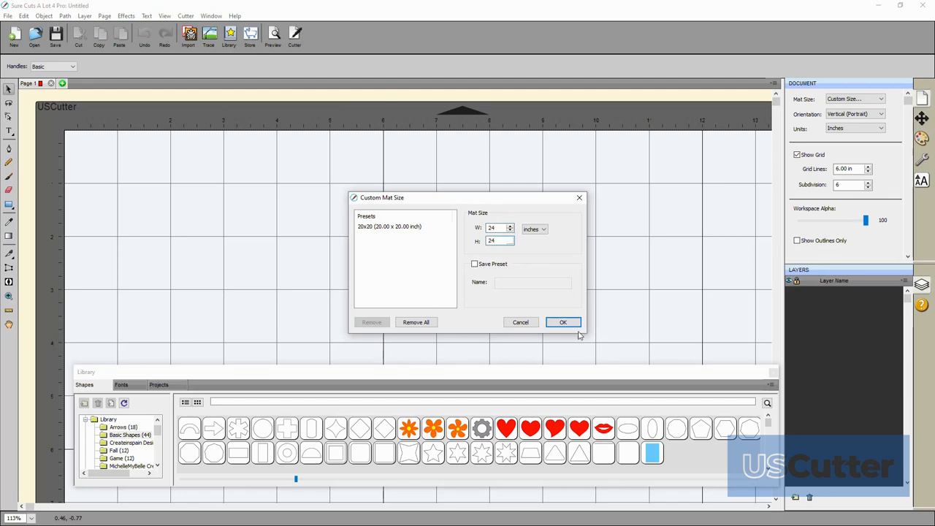
pyautogui.click(473, 263)
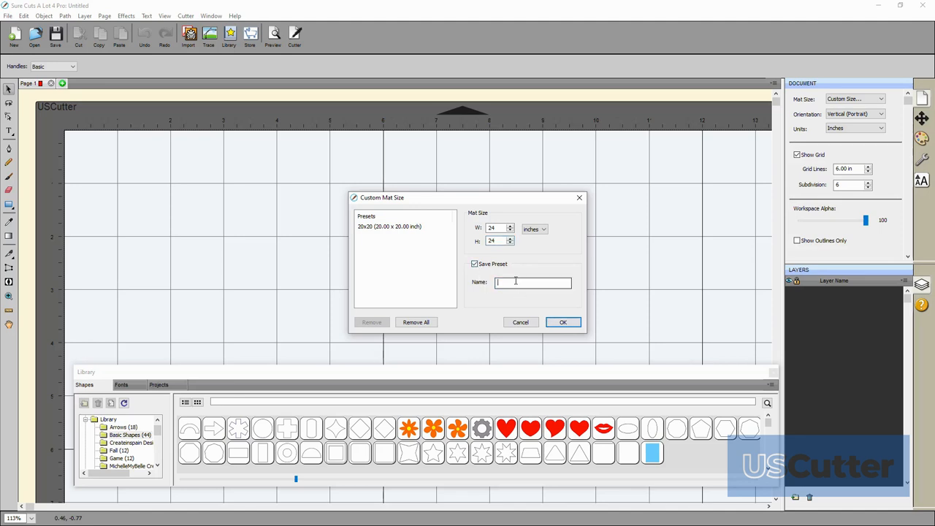
pyautogui.write('24x24')
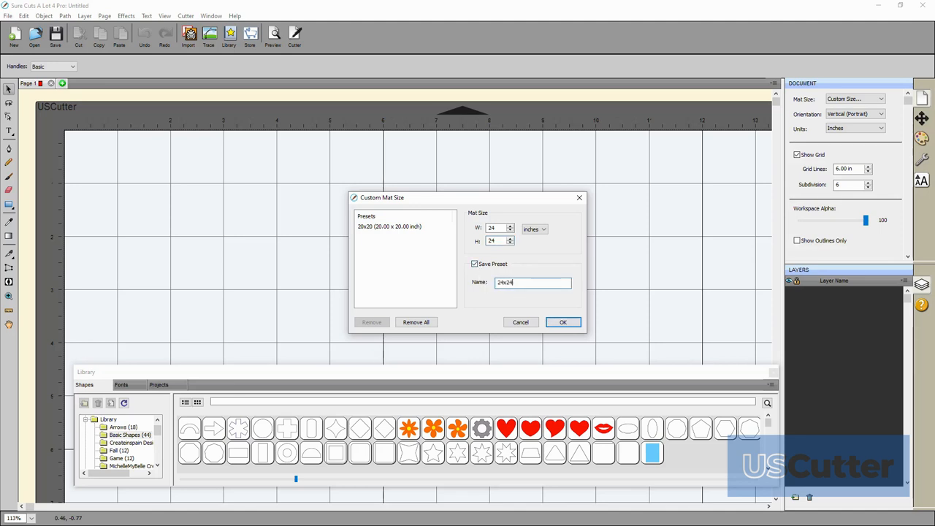
pyautogui.click(563, 323)
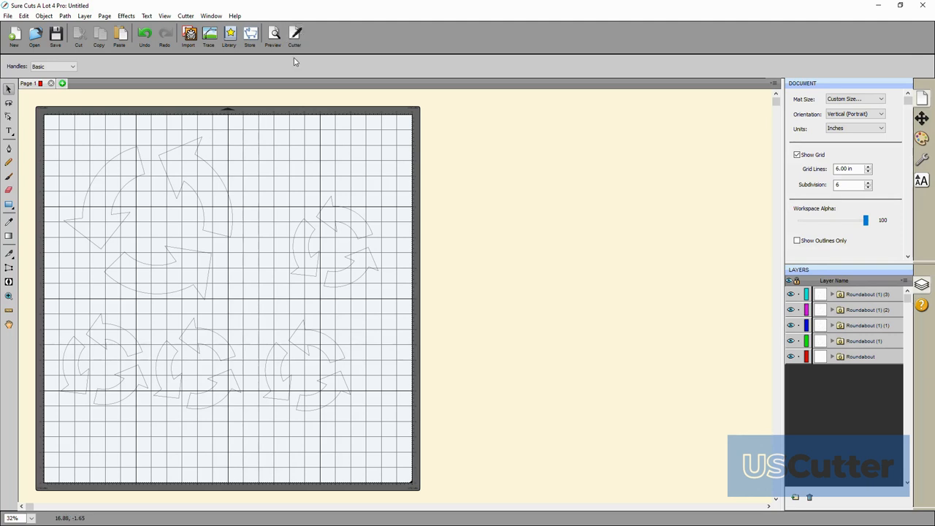
# Step: In cut settings choose the TITAN3 model over USB and start a connection test
pyautogui.click(295, 35)
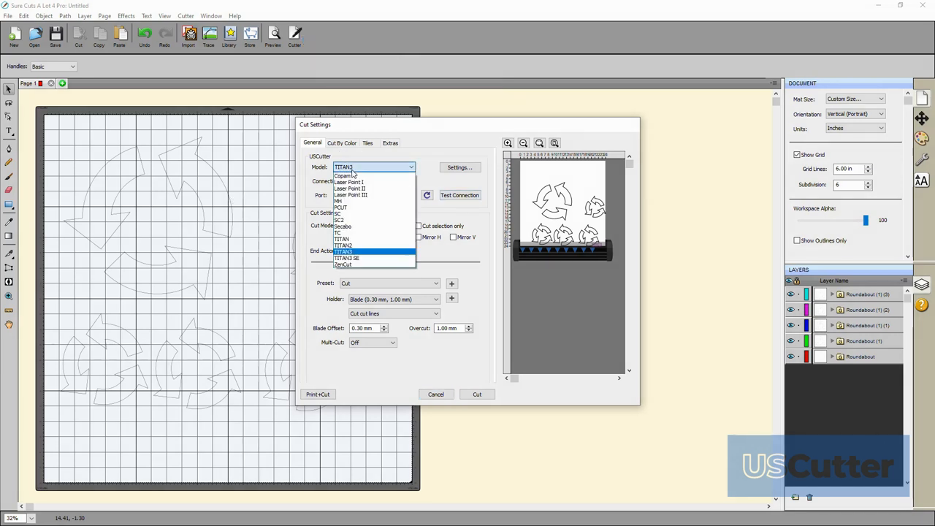
pyautogui.click(344, 252)
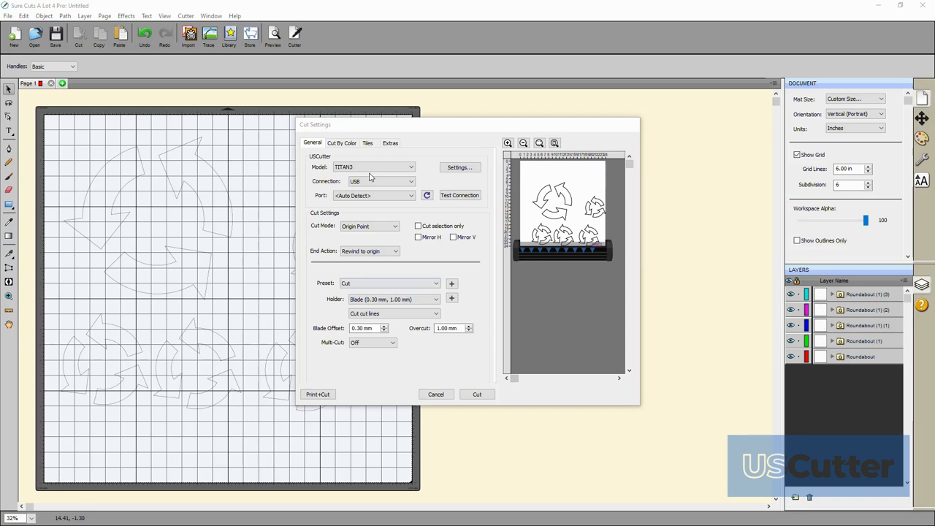
pyautogui.click(459, 196)
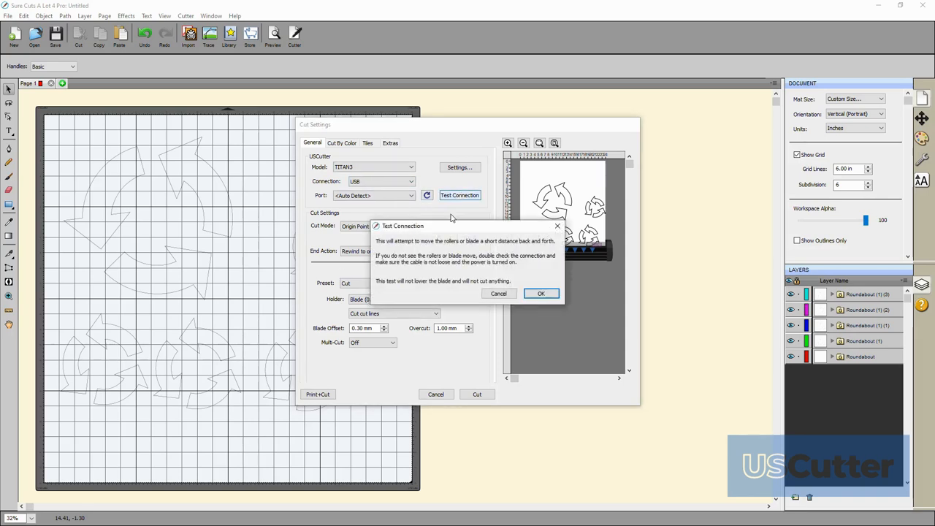